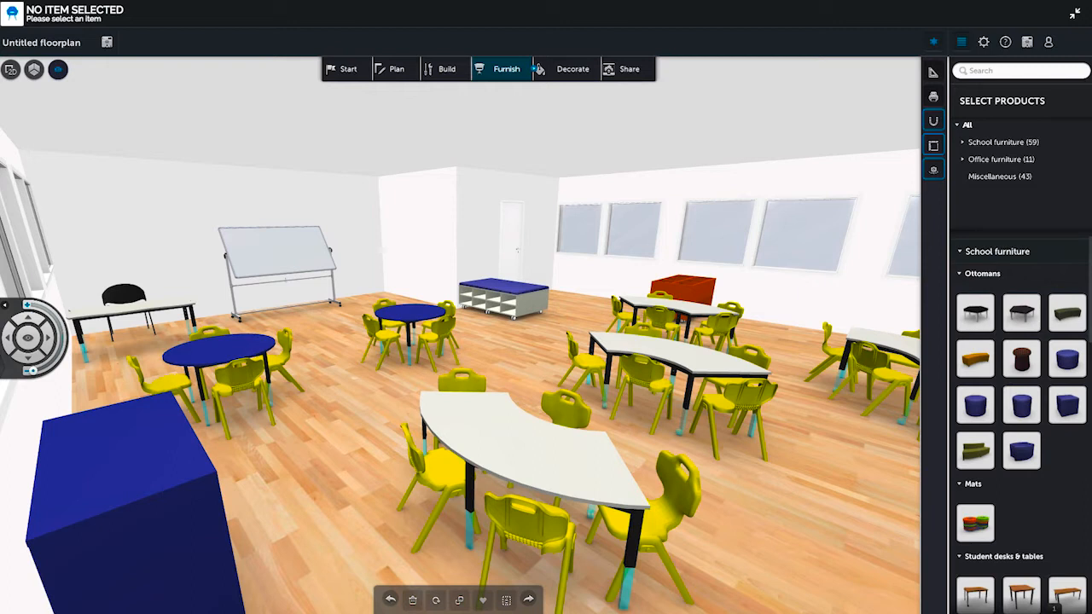
{"action": "mouse_move", "coordinate": [766, 338]}
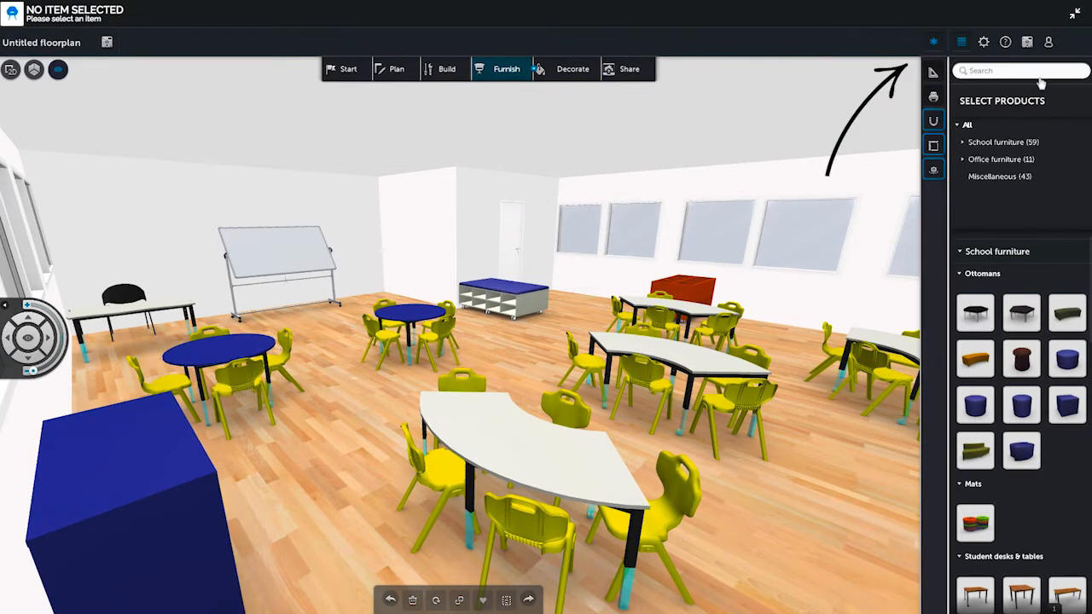
Browse the account login area and the Create standard profile form, then return to the room
{"action": "left_click", "coordinate": [1048, 41]}
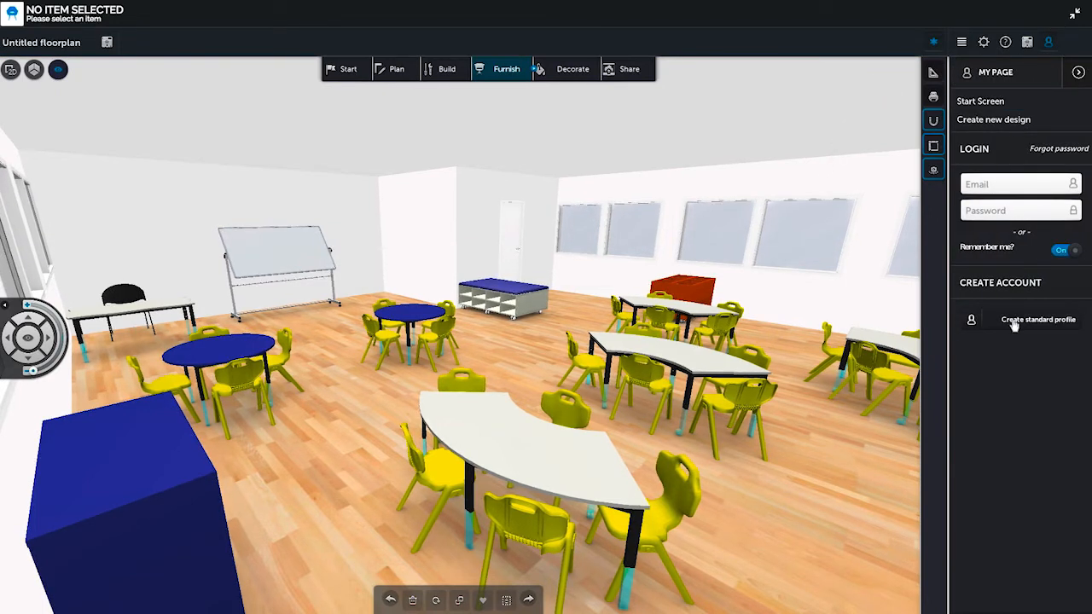
{"action": "left_click", "coordinate": [1038, 319]}
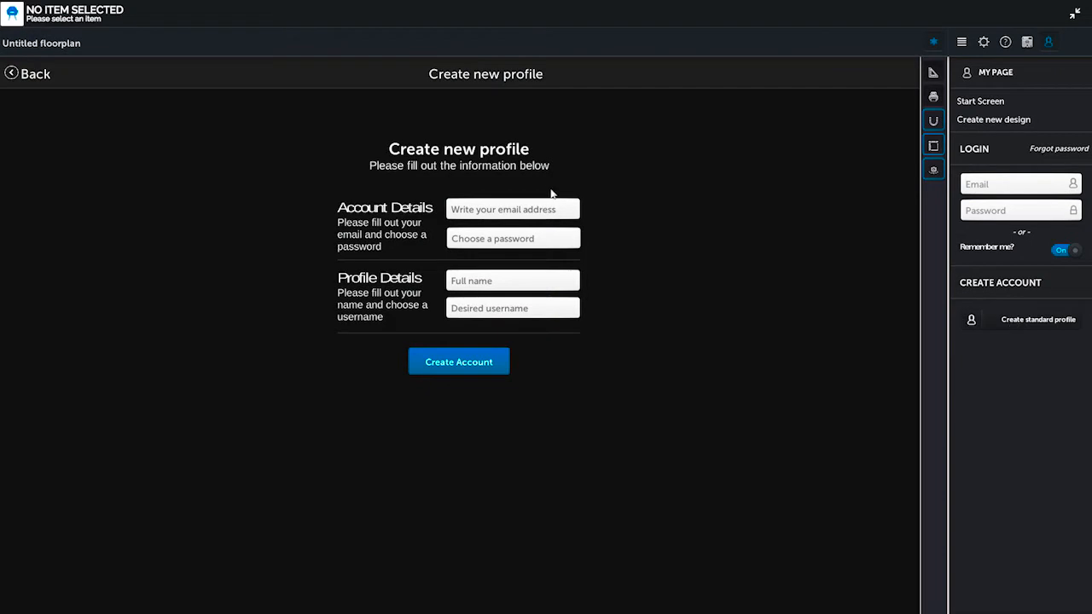
{"action": "left_click", "coordinate": [512, 209]}
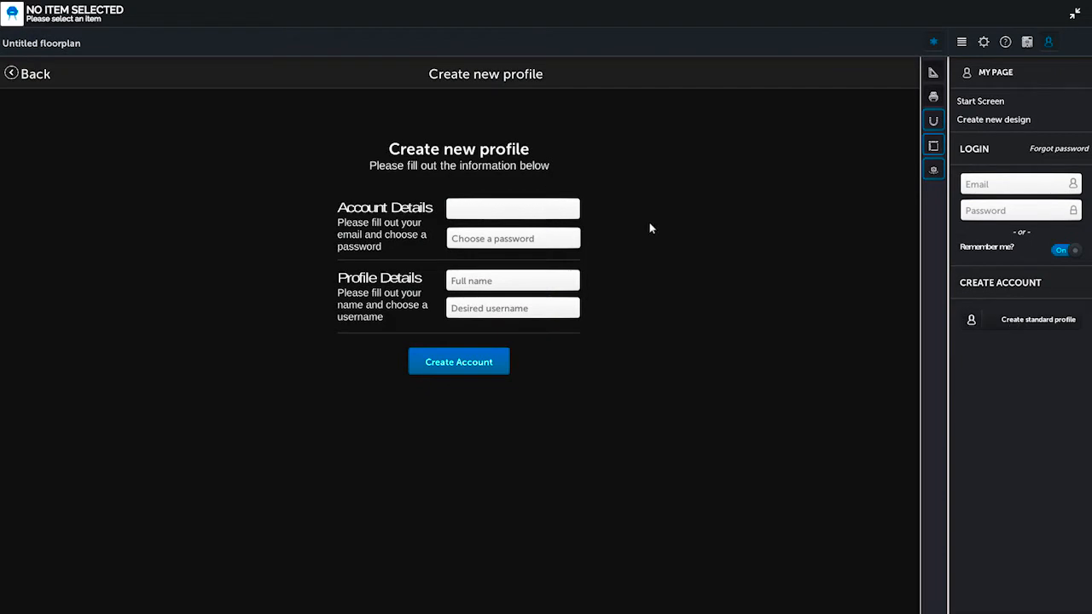
{"action": "left_click", "coordinate": [28, 74]}
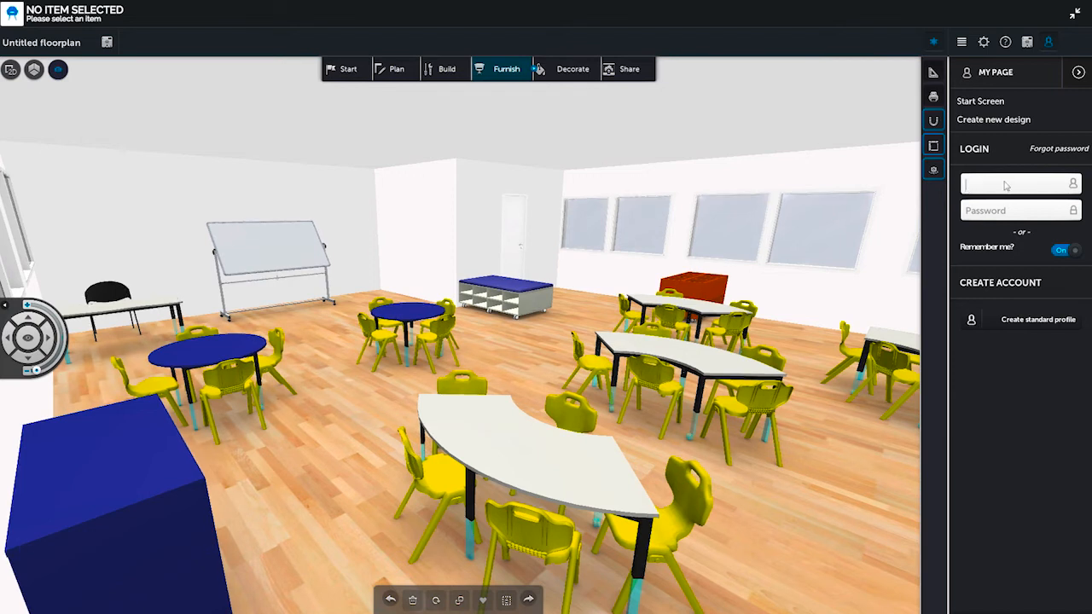
{"action": "mouse_move", "coordinate": [987, 212]}
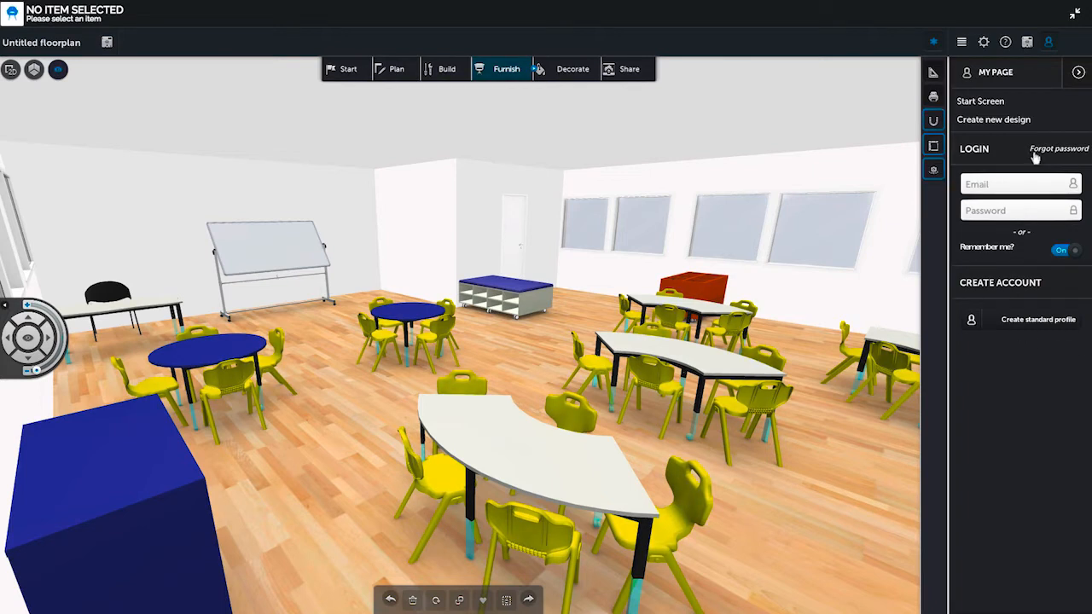
View the Forgot password reset prompt and dismiss it without signing in
{"action": "left_click", "coordinate": [1058, 148]}
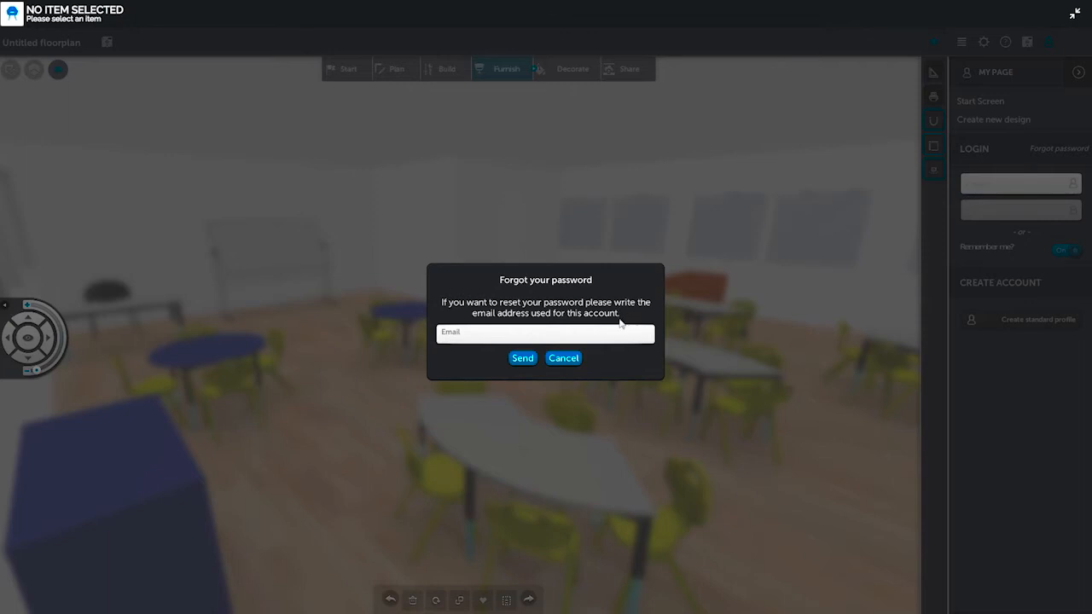
{"action": "left_click", "coordinate": [563, 359]}
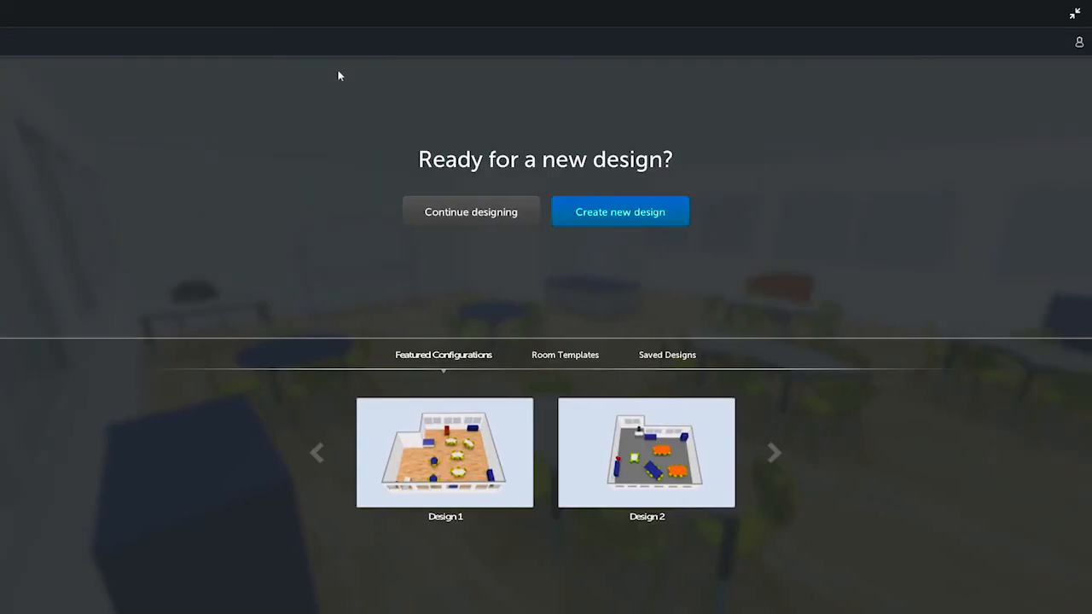
{"action": "mouse_move", "coordinate": [616, 222]}
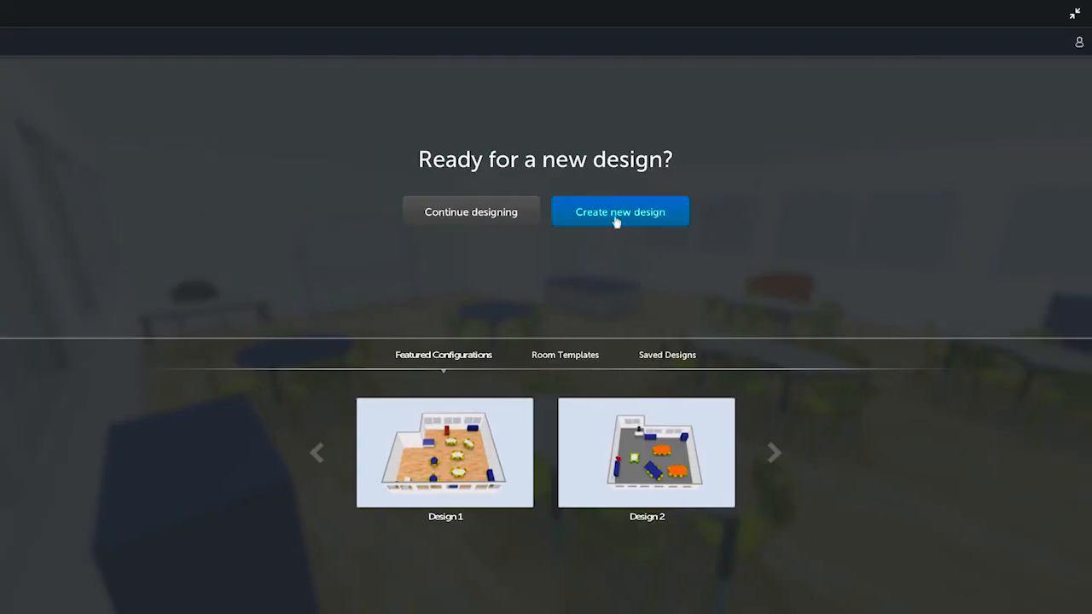
Start a new design, discarding unsaved changes, to get an empty square room on the grid
{"action": "left_click", "coordinate": [621, 212]}
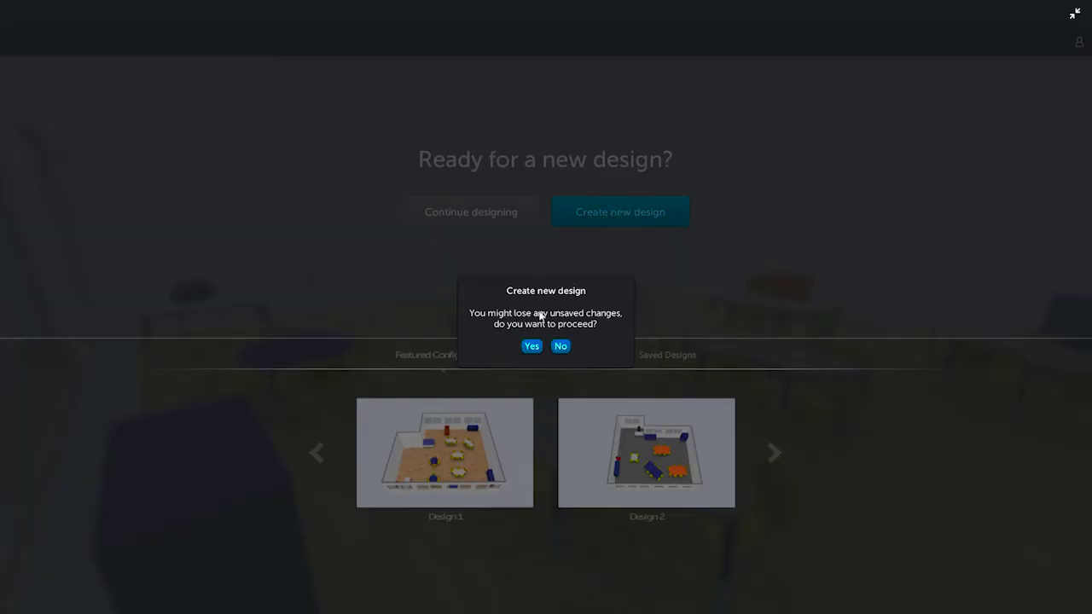
{"action": "left_click", "coordinate": [532, 345]}
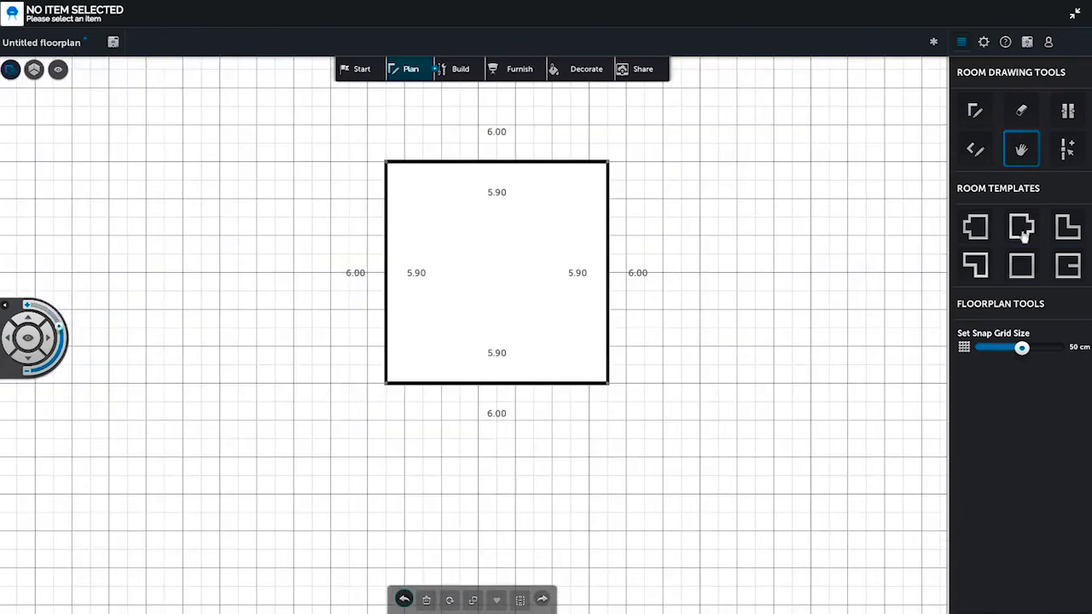
Add a second room template beside the square and raise it to 3D walls with a door between rooms
{"action": "left_click", "coordinate": [1021, 225]}
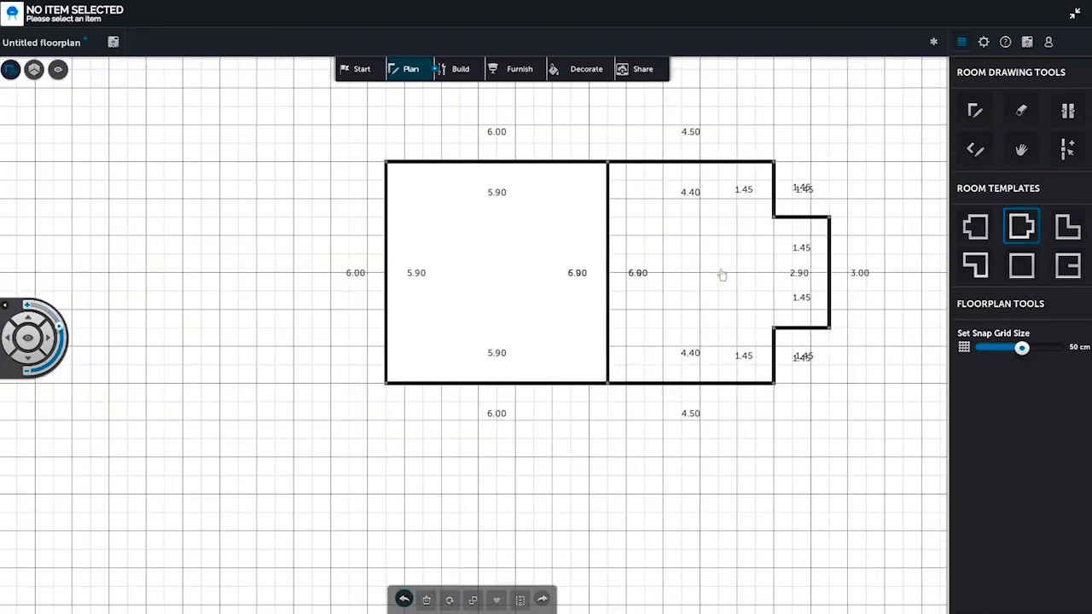
{"action": "left_click", "coordinate": [447, 68]}
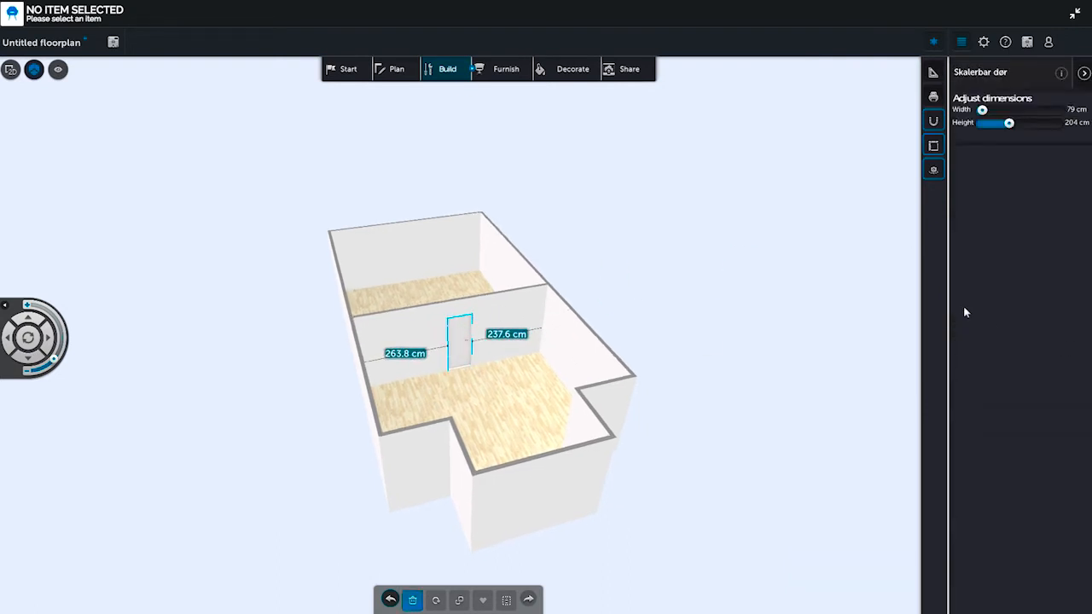
{"action": "left_click", "coordinate": [505, 68]}
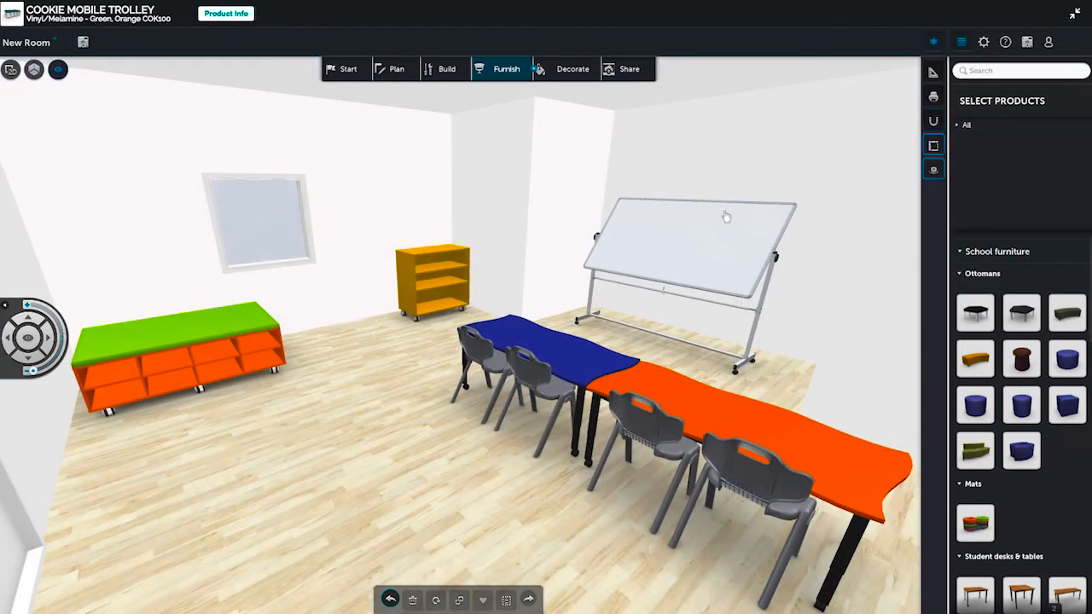
Decorate the room with an oak parquet floor and blue walls
{"action": "left_click", "coordinate": [574, 68]}
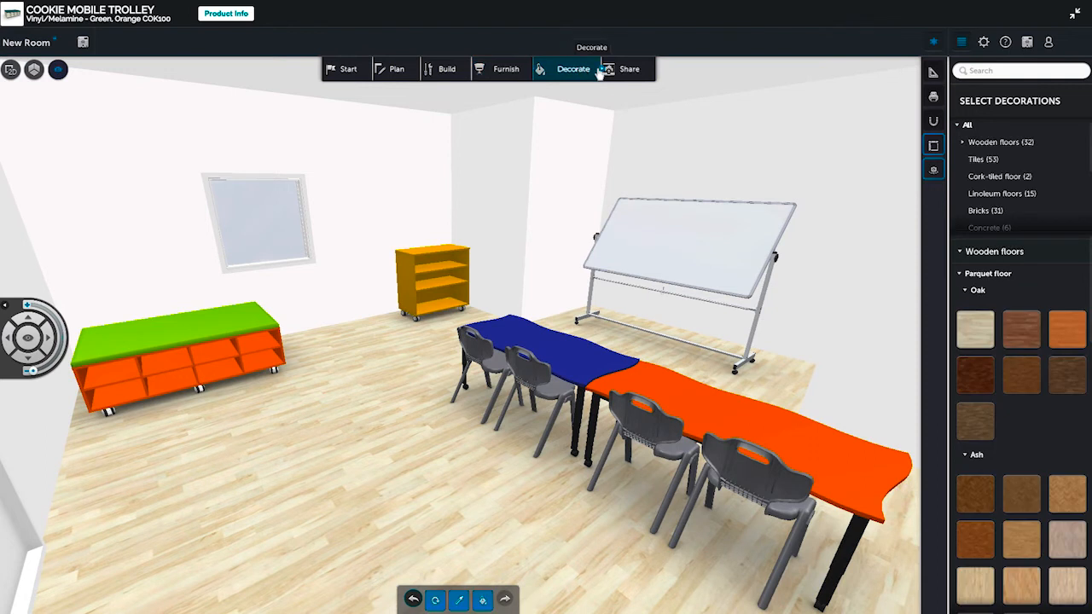
{"action": "left_click", "coordinate": [1020, 331]}
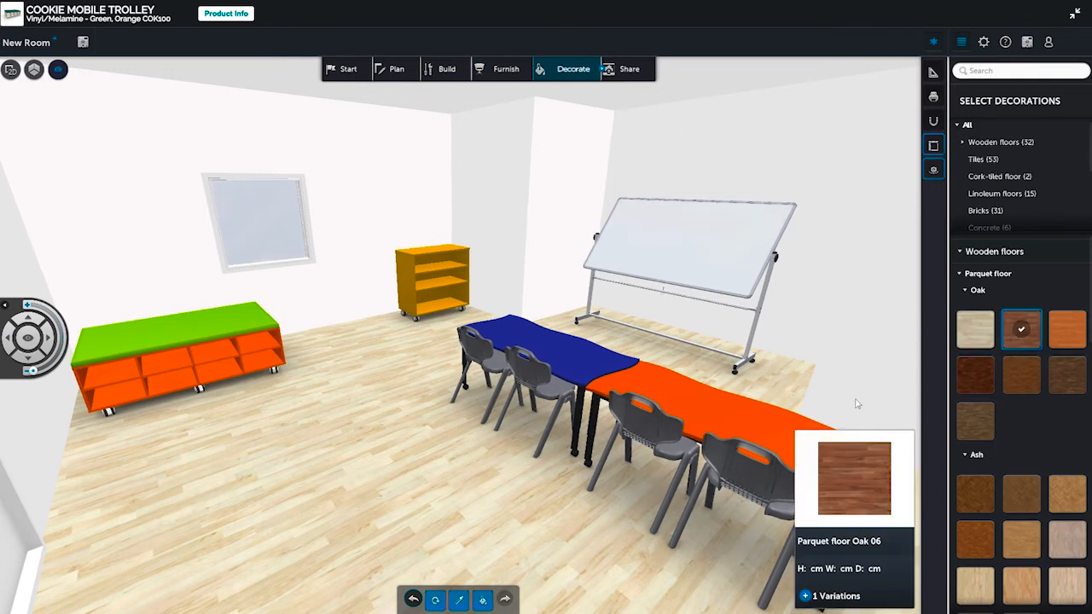
{"action": "left_click", "coordinate": [1068, 331]}
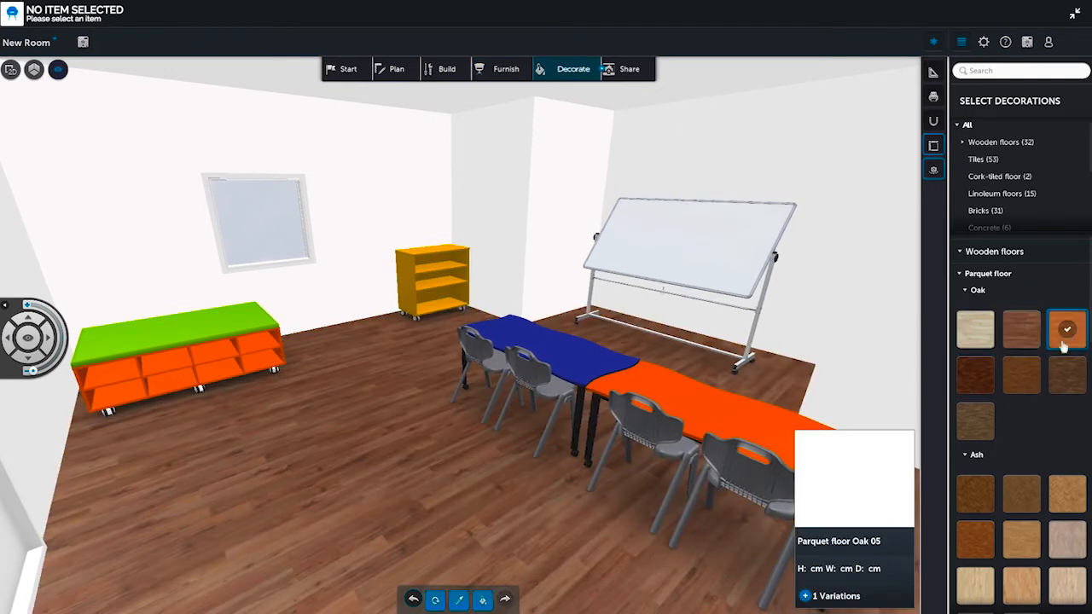
{"action": "left_click", "coordinate": [1066, 331]}
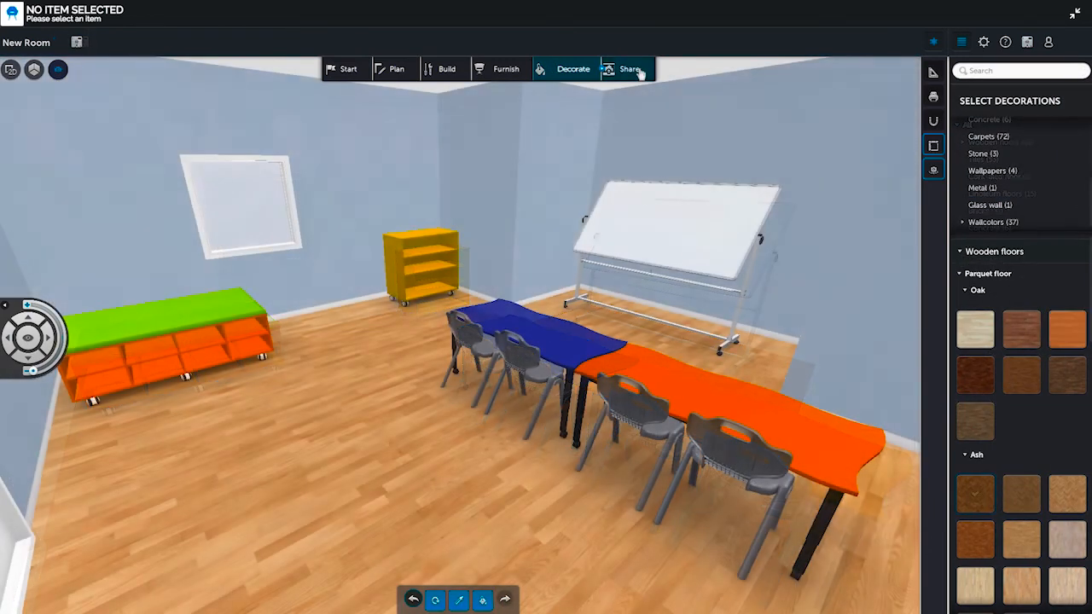
Open Share and choose Share by email to reach the Save your design form
{"action": "left_click", "coordinate": [628, 68]}
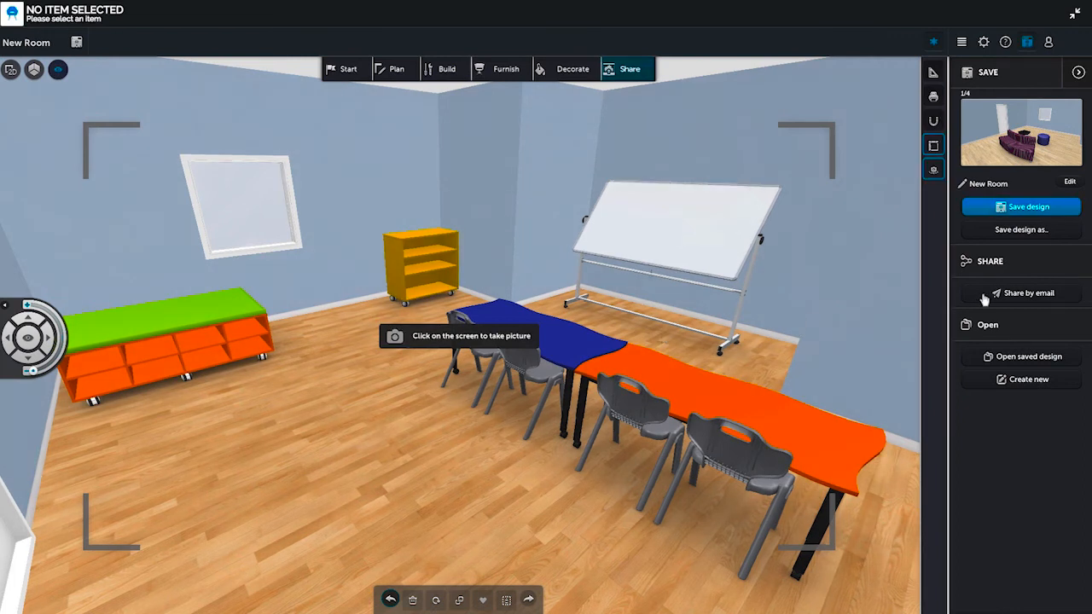
{"action": "left_click", "coordinate": [1027, 293]}
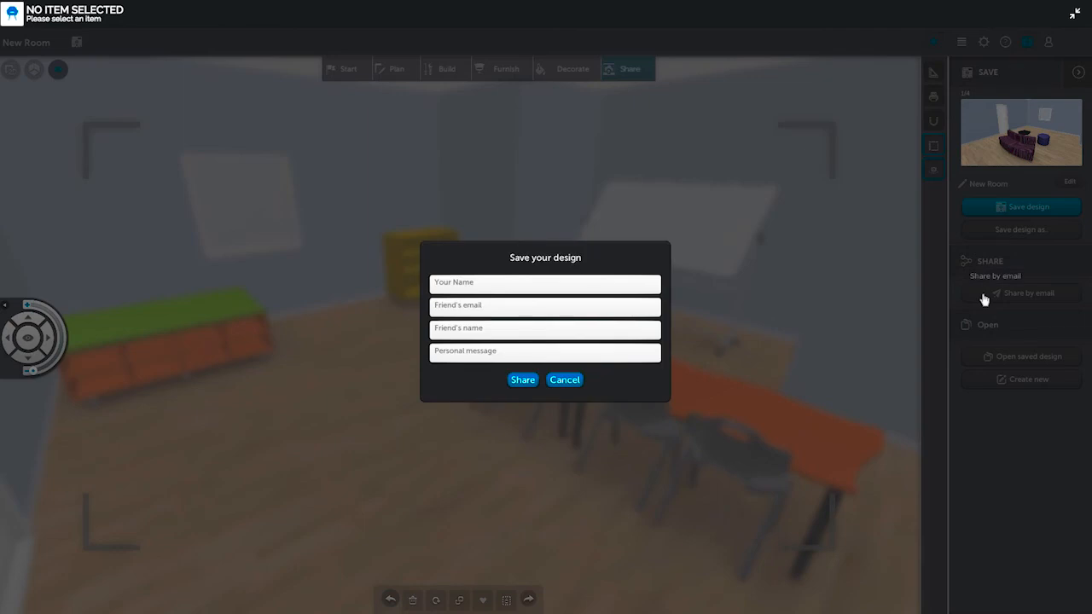
{"action": "mouse_move", "coordinate": [621, 394]}
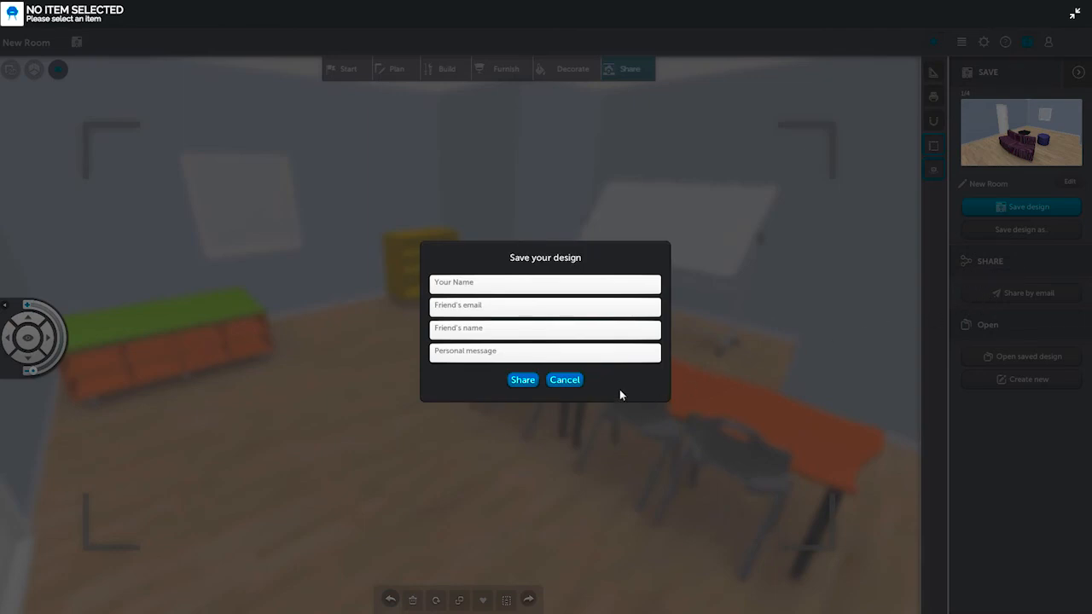